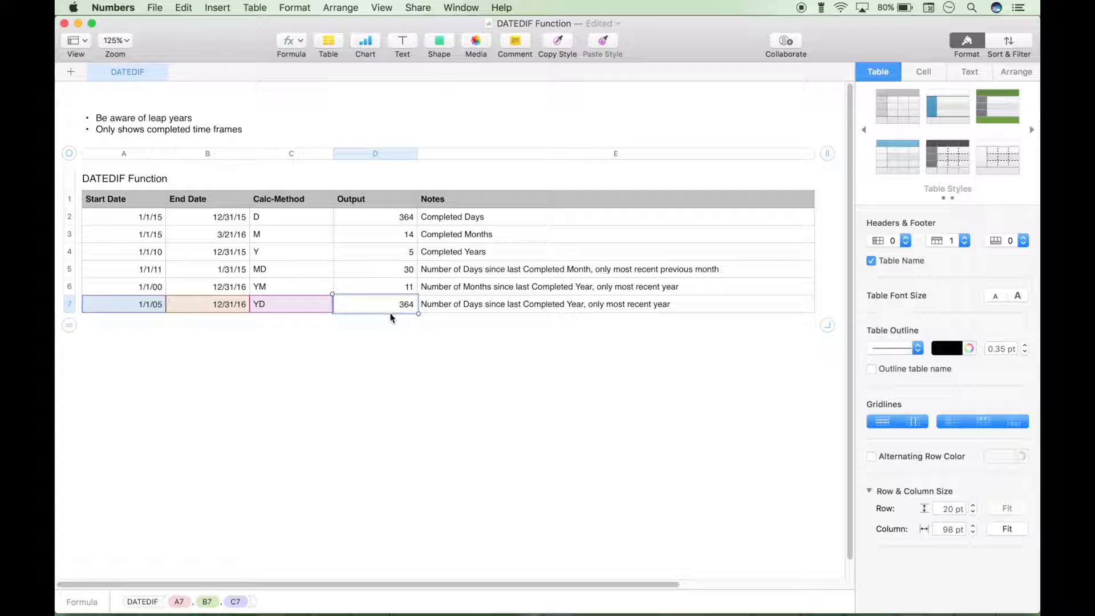
- Commit the YD row's =DATEDIF(A7,B7,C7) formula in D7, showing 364 days
click(231, 269)
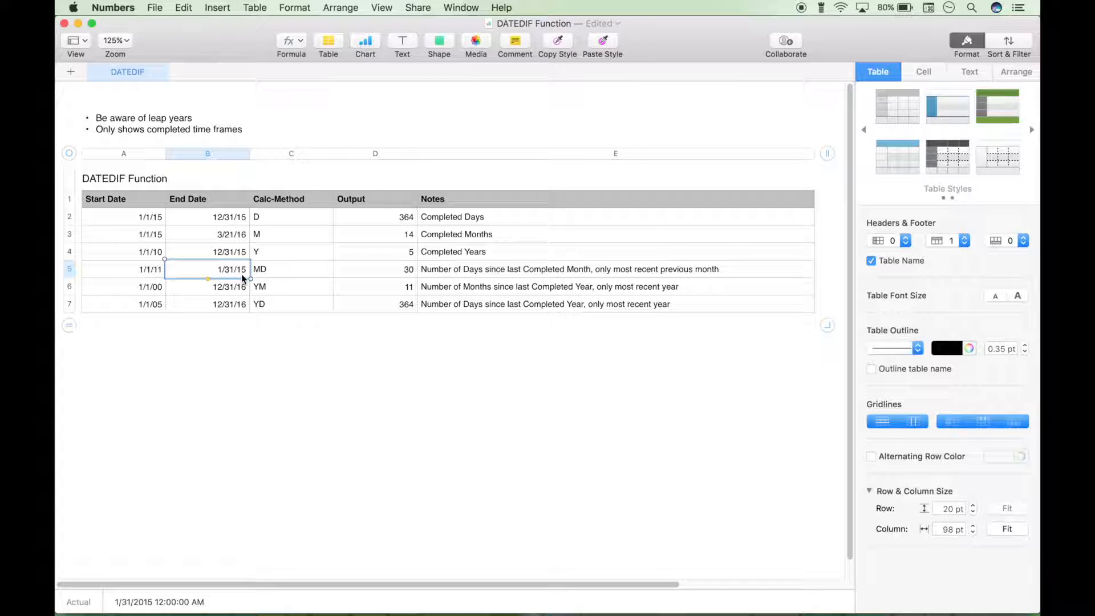